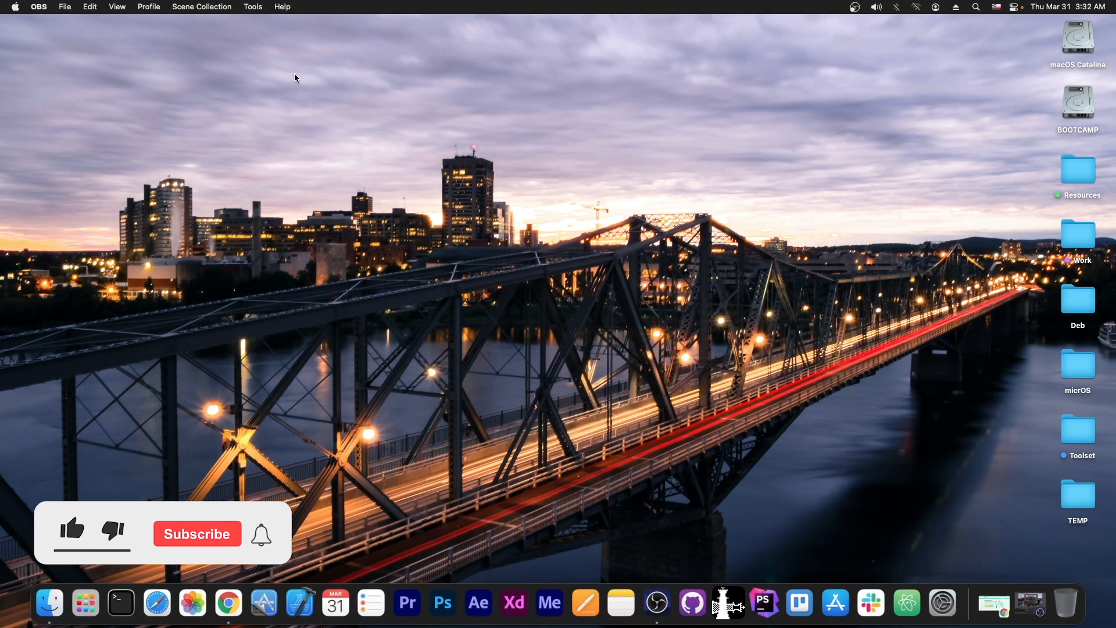
Browse the unc0ver v8.0.2 download page, then switch to the Taurine jailbreak site
{"action": "left_click", "coordinate": [71, 529]}
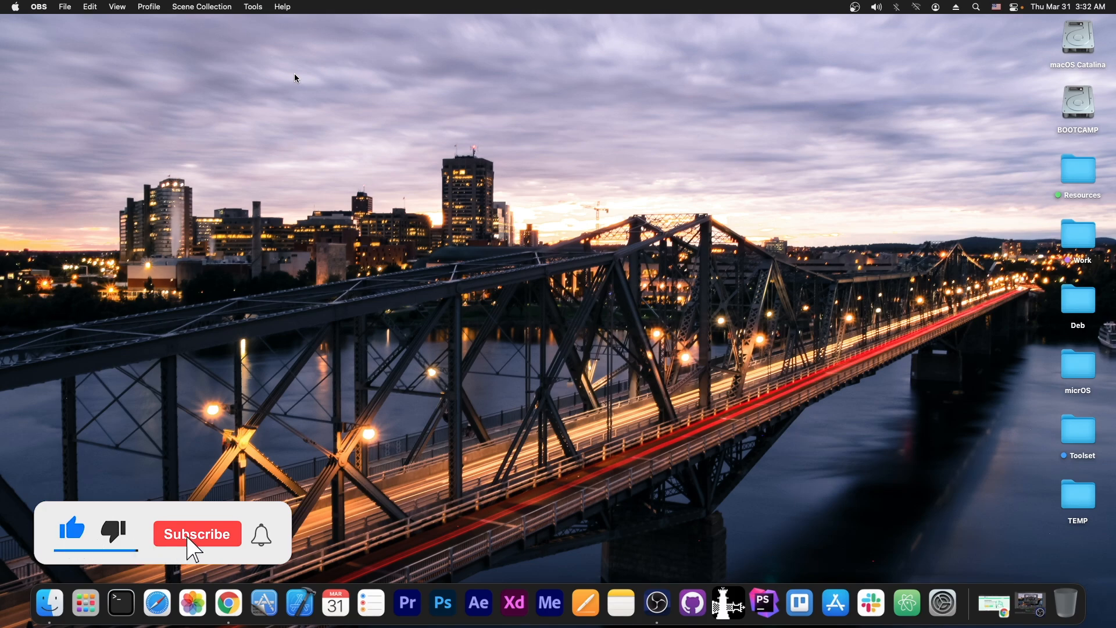
{"action": "left_click", "coordinate": [196, 534]}
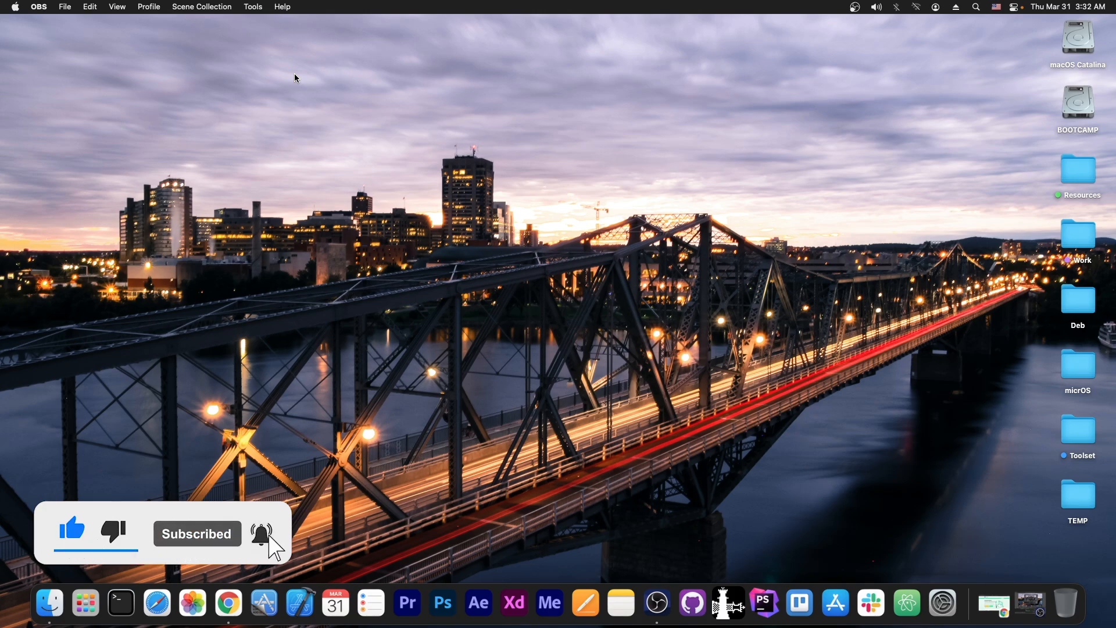
{"action": "mouse_move", "coordinate": [989, 603]}
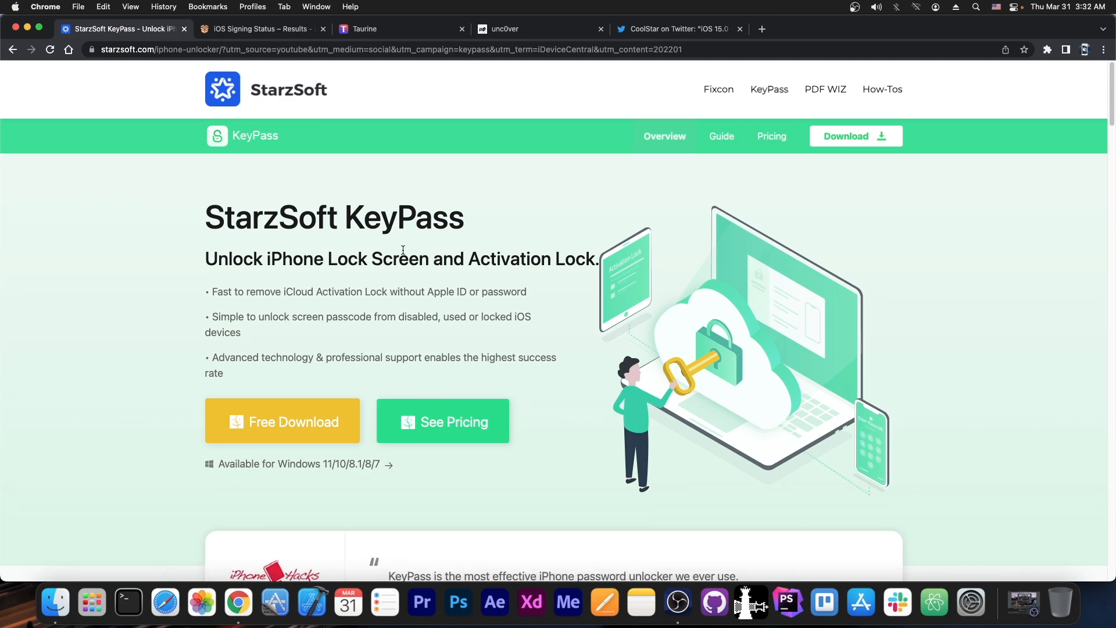
{"action": "scroll", "scroll_direction": "down", "scroll_amount": 3}
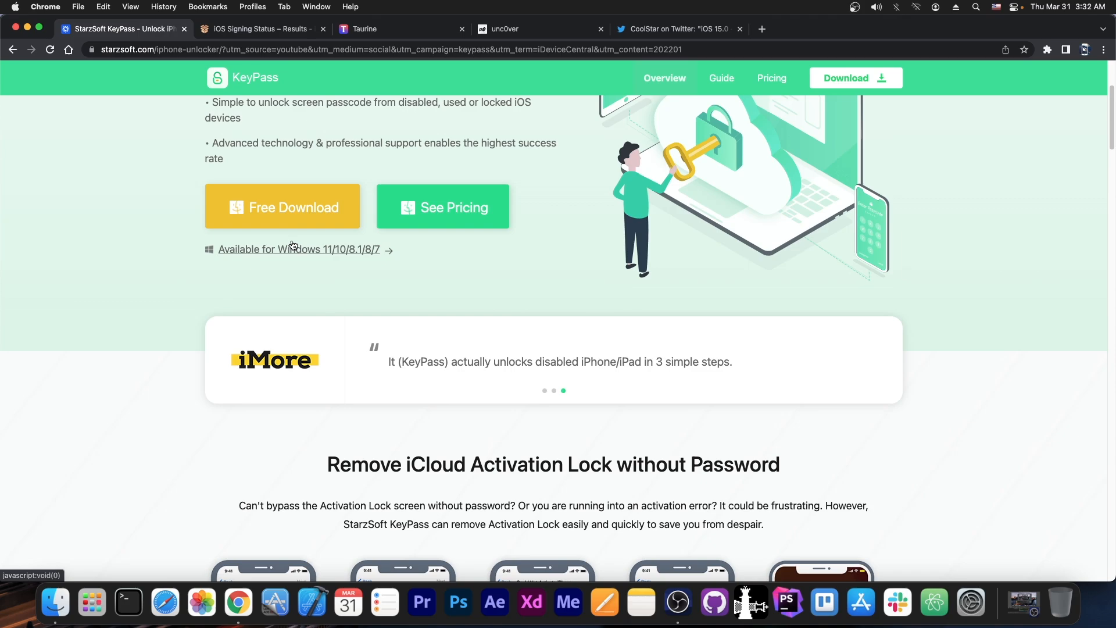
{"action": "scroll", "scroll_direction": "up", "scroll_amount": 3}
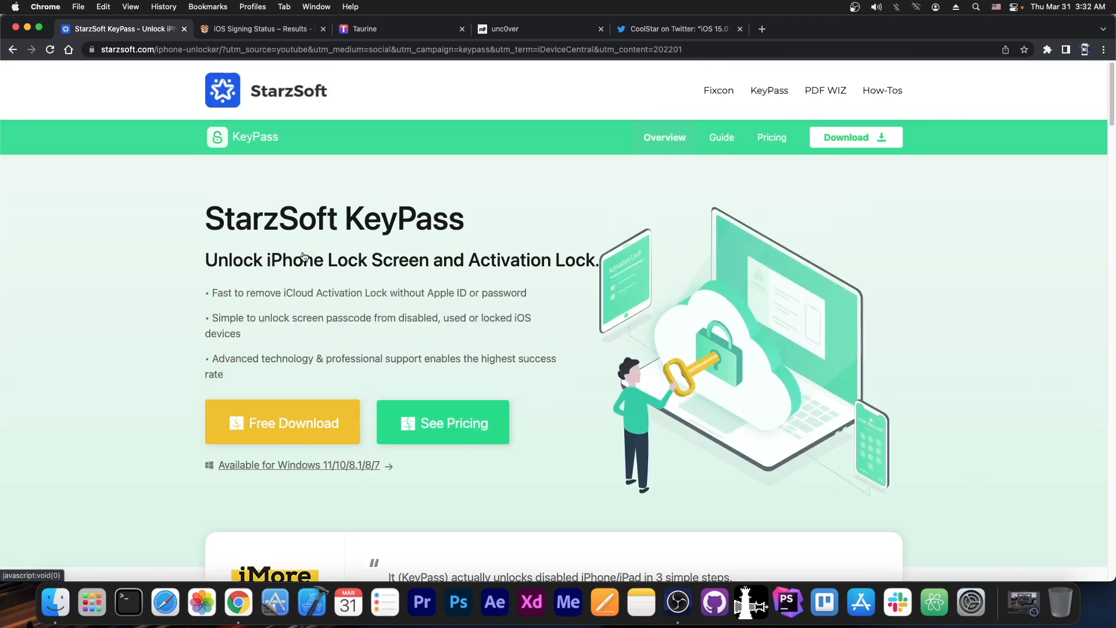
{"action": "mouse_move", "coordinate": [128, 16]}
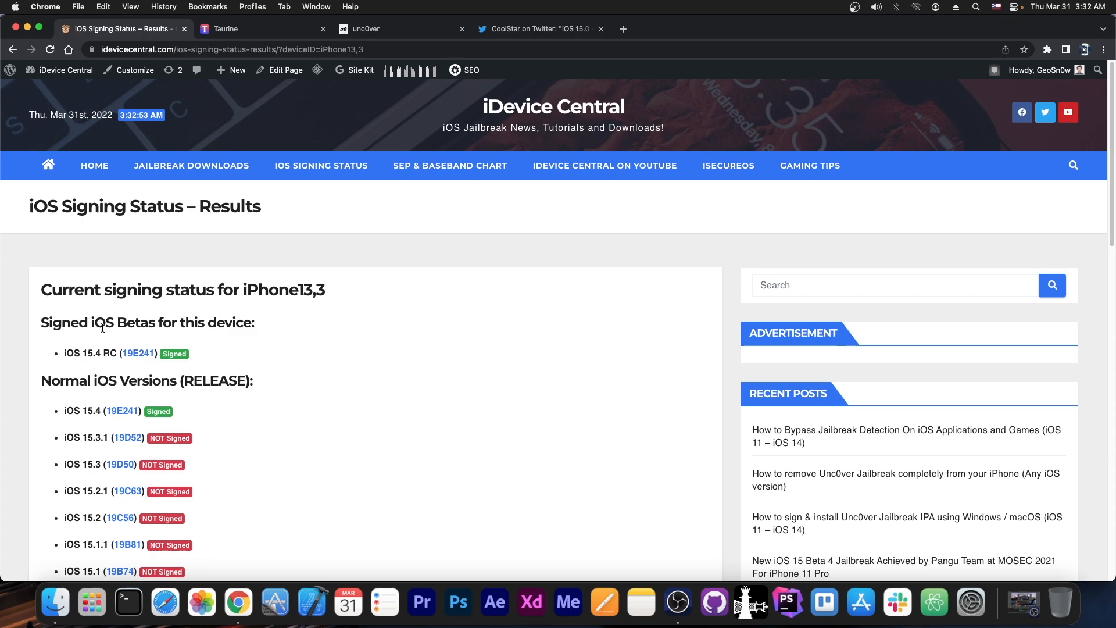
{"action": "mouse_move", "coordinate": [225, 404]}
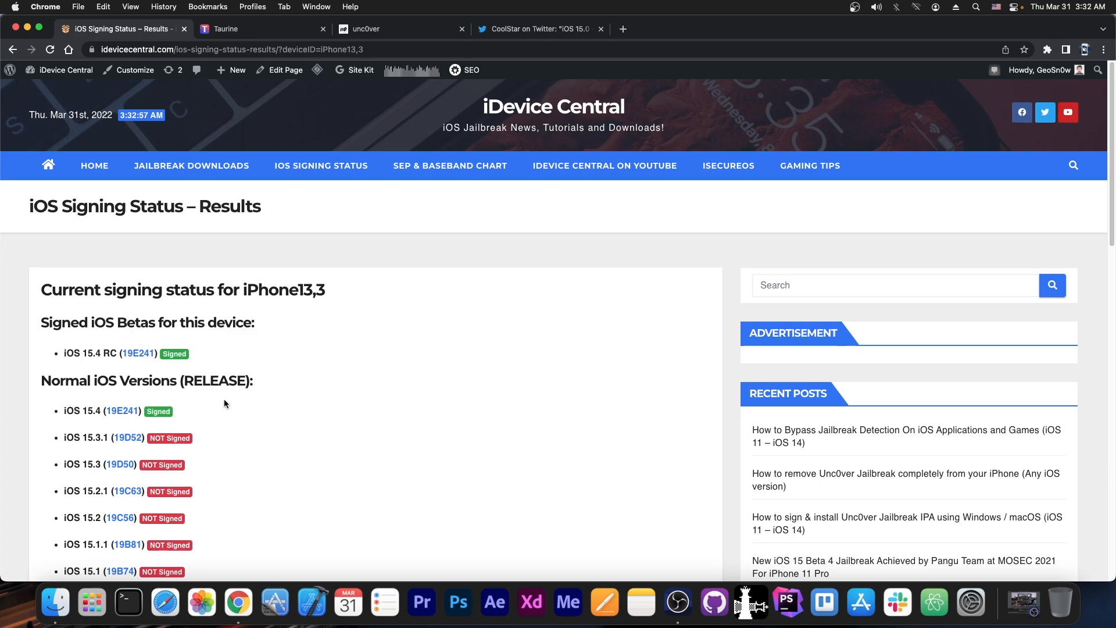
{"action": "scroll", "scroll_direction": "down", "scroll_amount": 3}
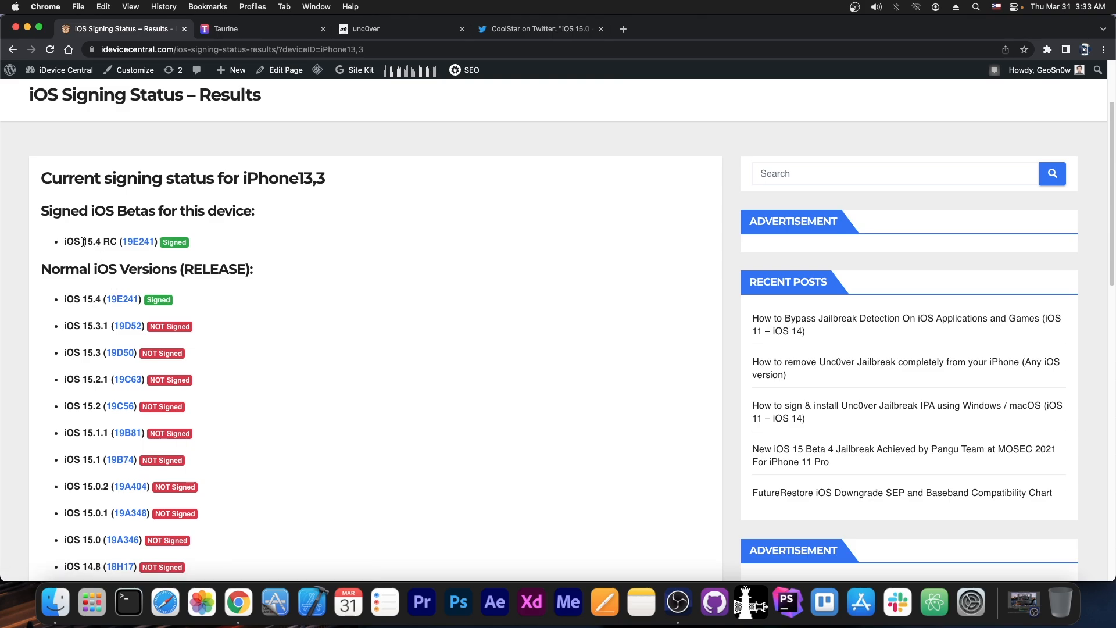
{"action": "mouse_move", "coordinate": [273, 405]}
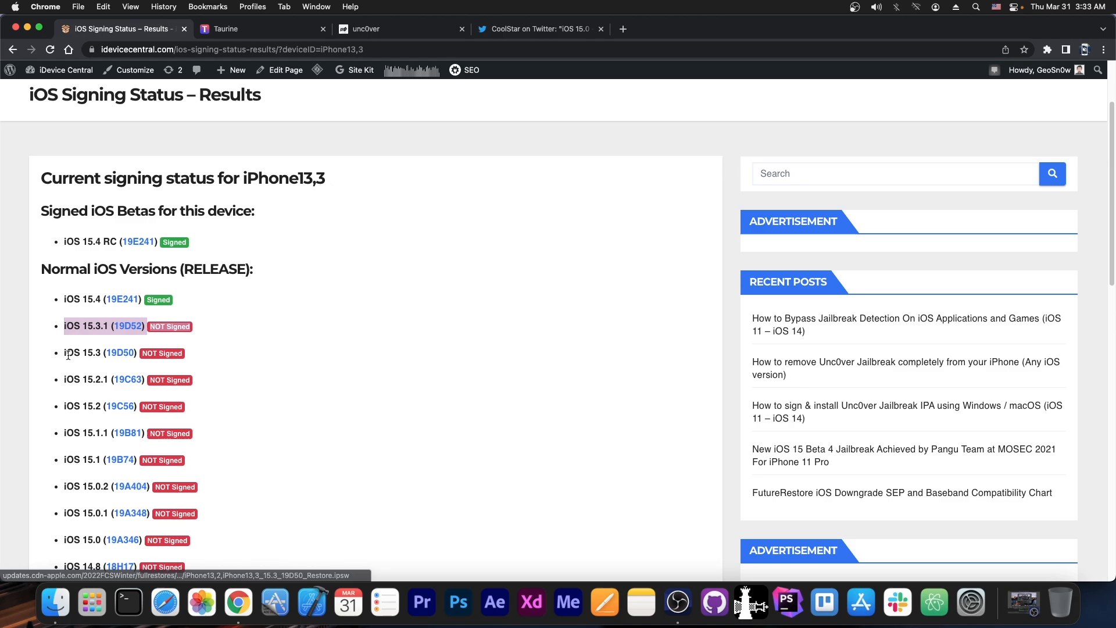
{"action": "scroll", "scroll_direction": "up", "scroll_amount": 3}
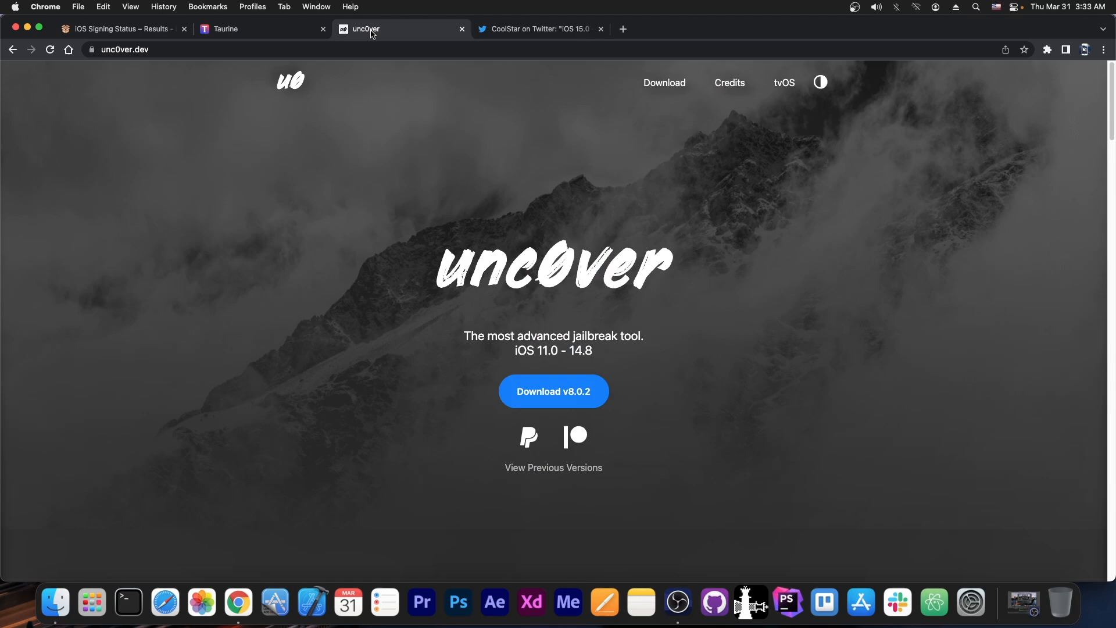
{"action": "mouse_move", "coordinate": [405, 155]}
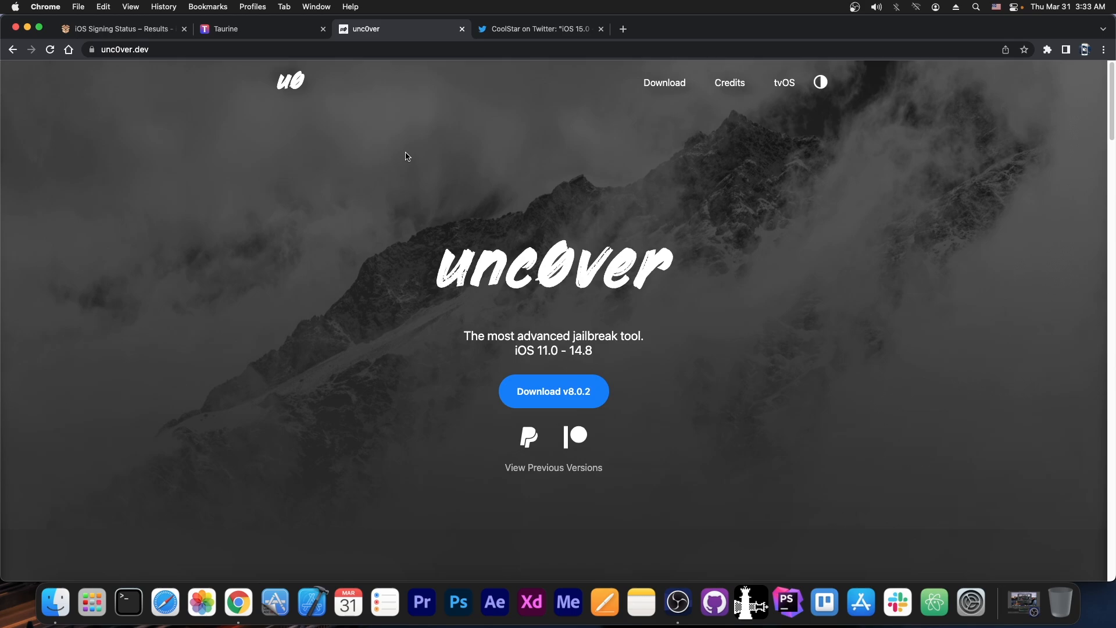
{"action": "mouse_move", "coordinate": [402, 175]}
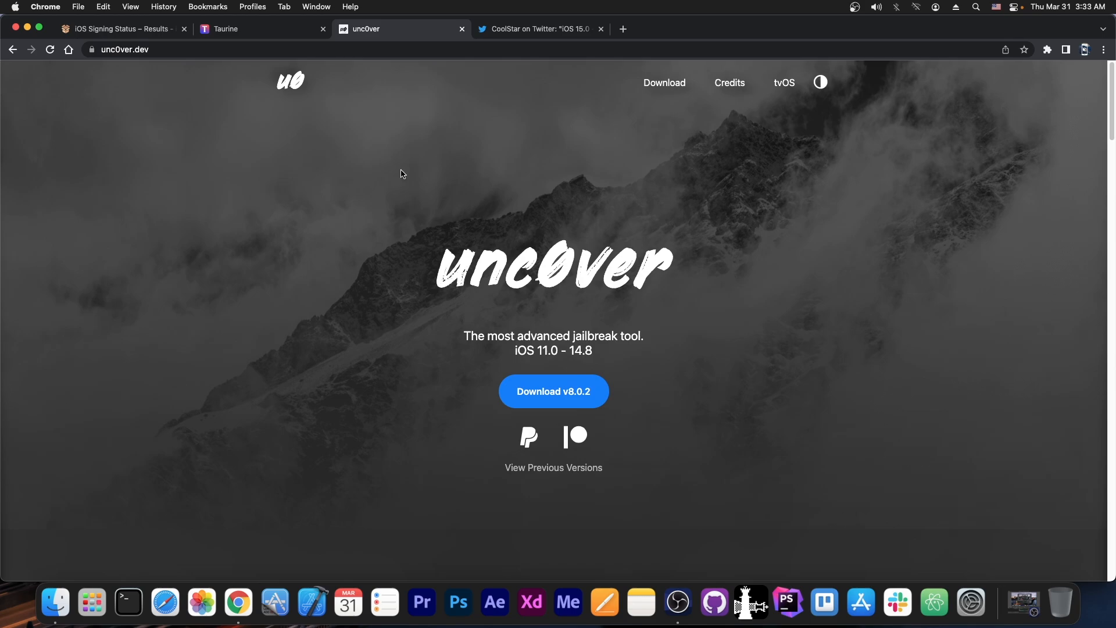
{"action": "mouse_move", "coordinate": [408, 176]}
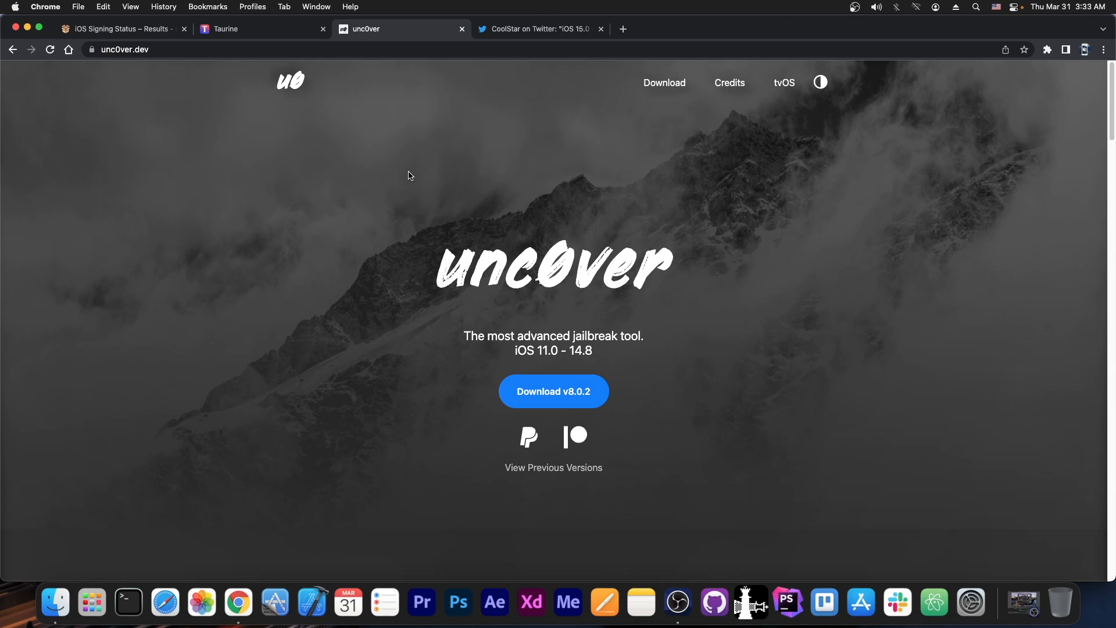
{"action": "mouse_move", "coordinate": [315, 38]}
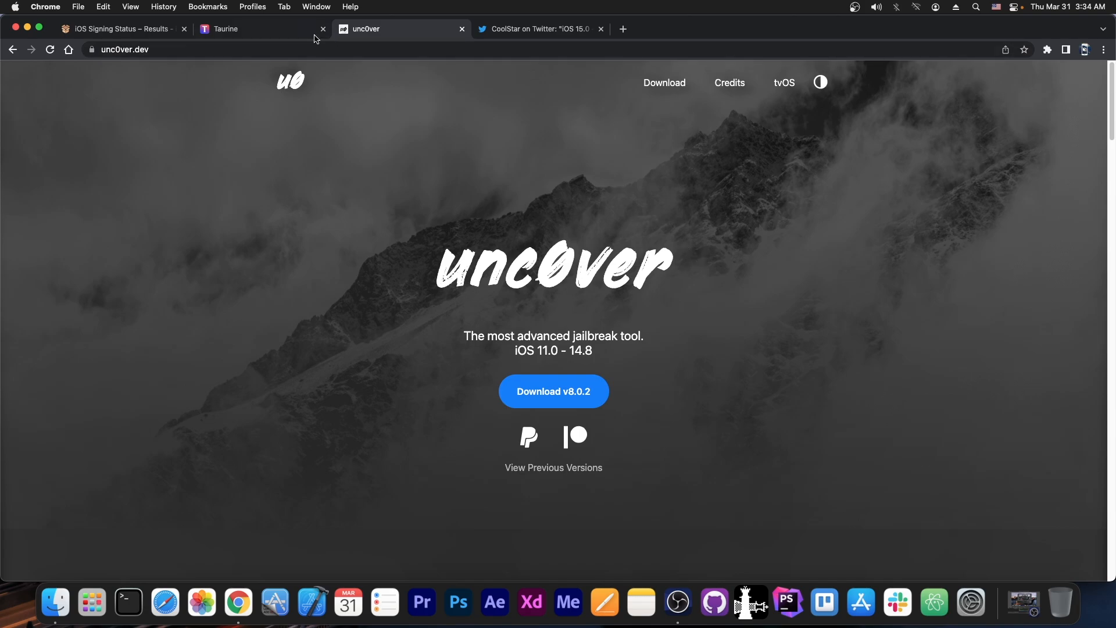
{"action": "left_click", "coordinate": [256, 29]}
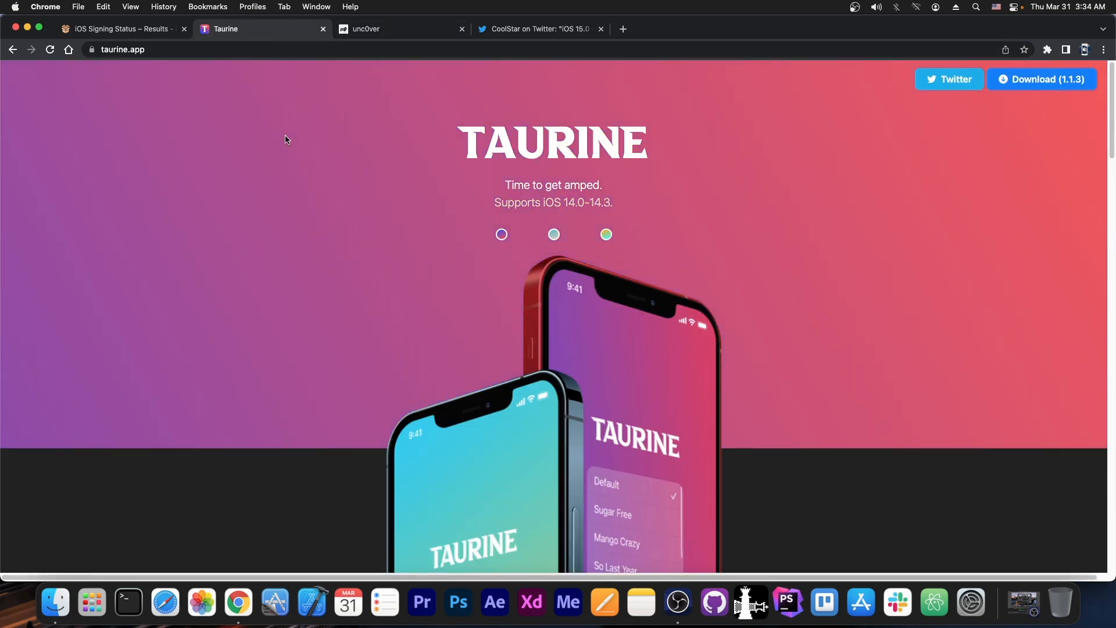
{"action": "left_click", "coordinate": [537, 30]}
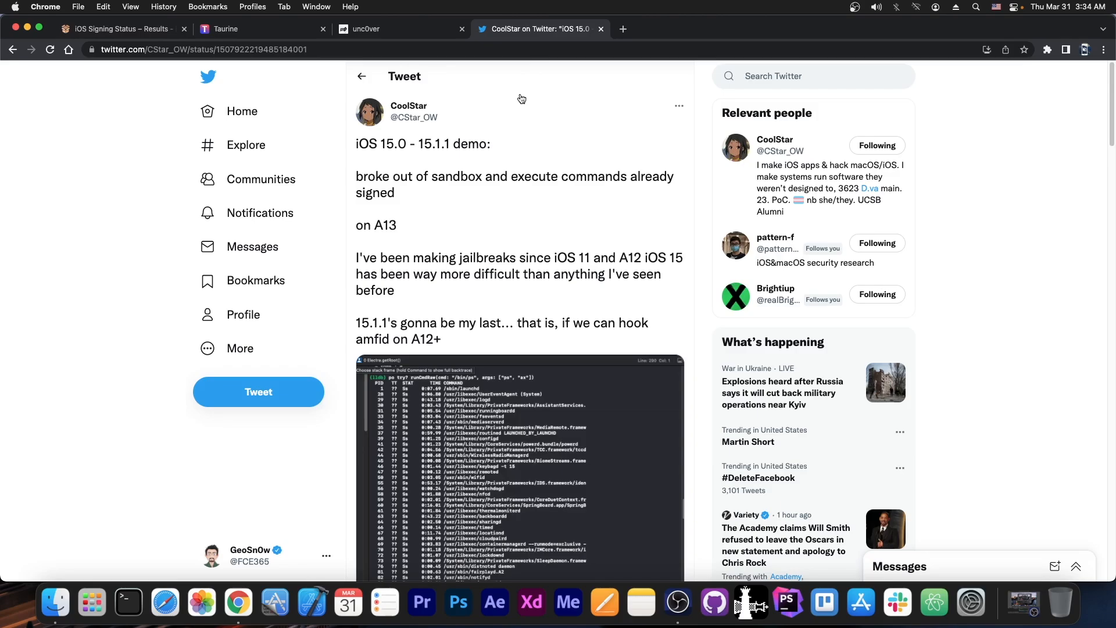
{"action": "scroll", "scroll_direction": "down", "scroll_amount": 3}
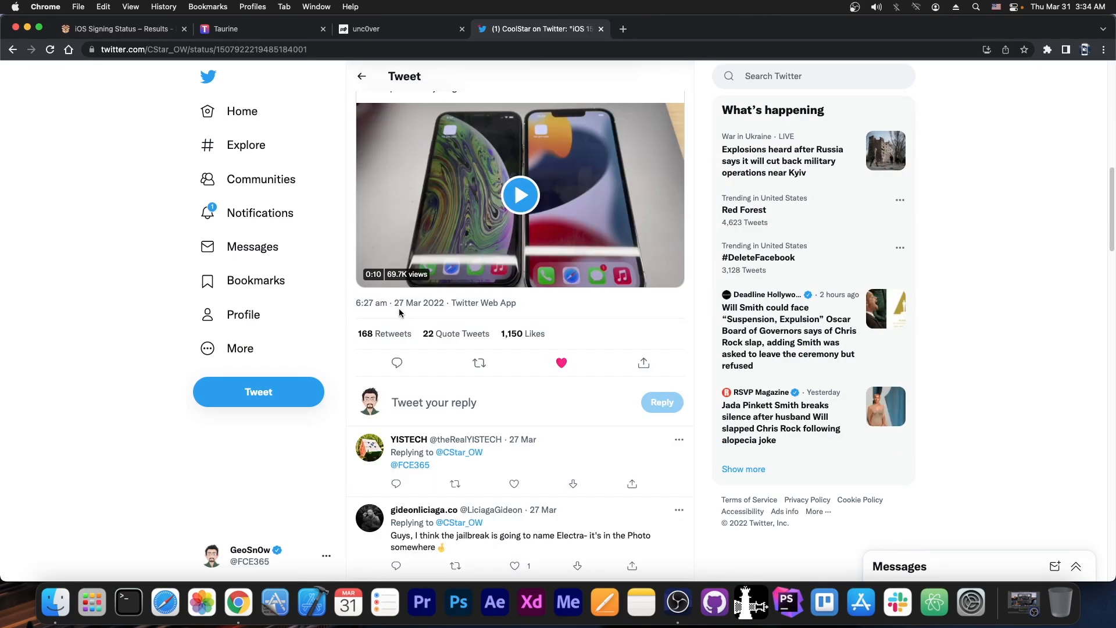
{"action": "scroll", "scroll_direction": "up", "scroll_amount": 3}
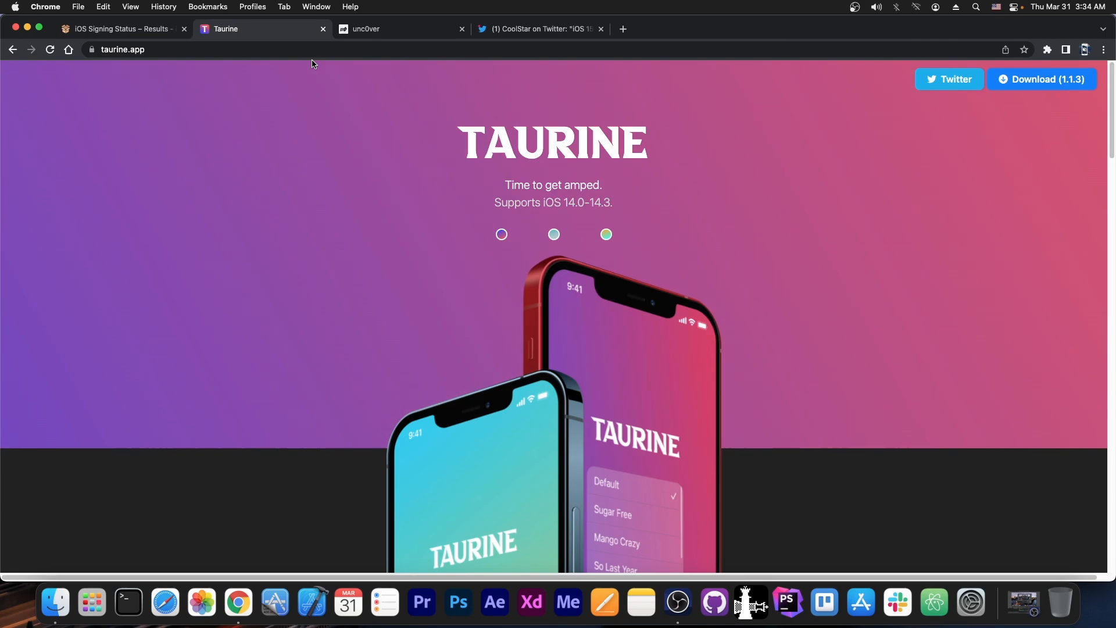
Reread CoolStar's iOS 15 demo tweet between tabs, ending on the iPhone13,3 signing status
{"action": "left_click", "coordinate": [537, 29]}
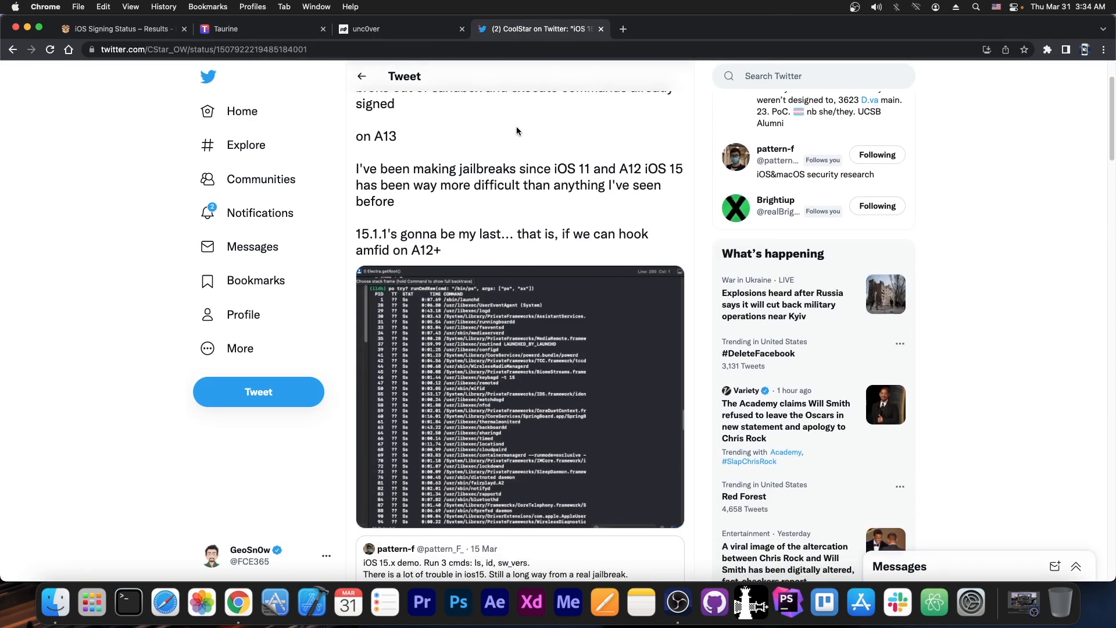
{"action": "scroll", "scroll_direction": "up", "scroll_amount": 3}
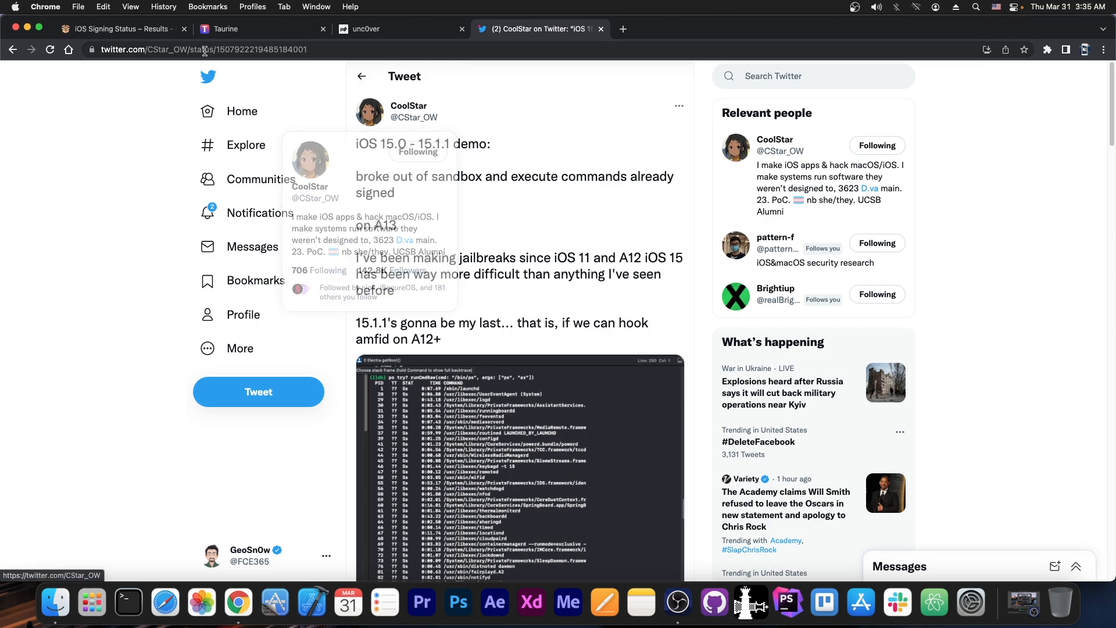
{"action": "left_click", "coordinate": [256, 28]}
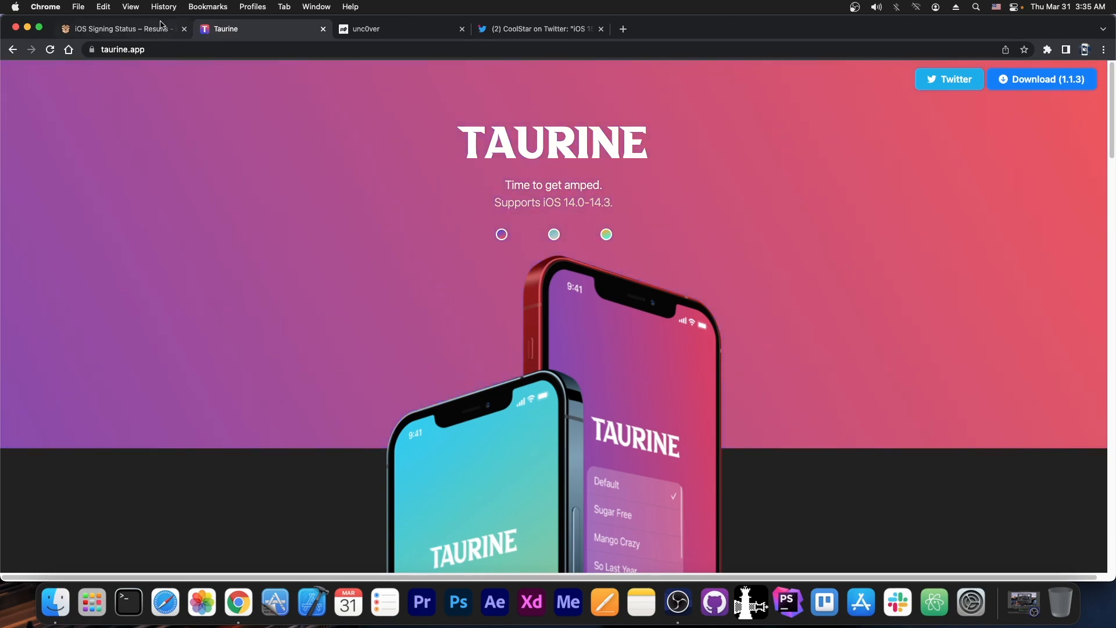
{"action": "left_click", "coordinate": [121, 28]}
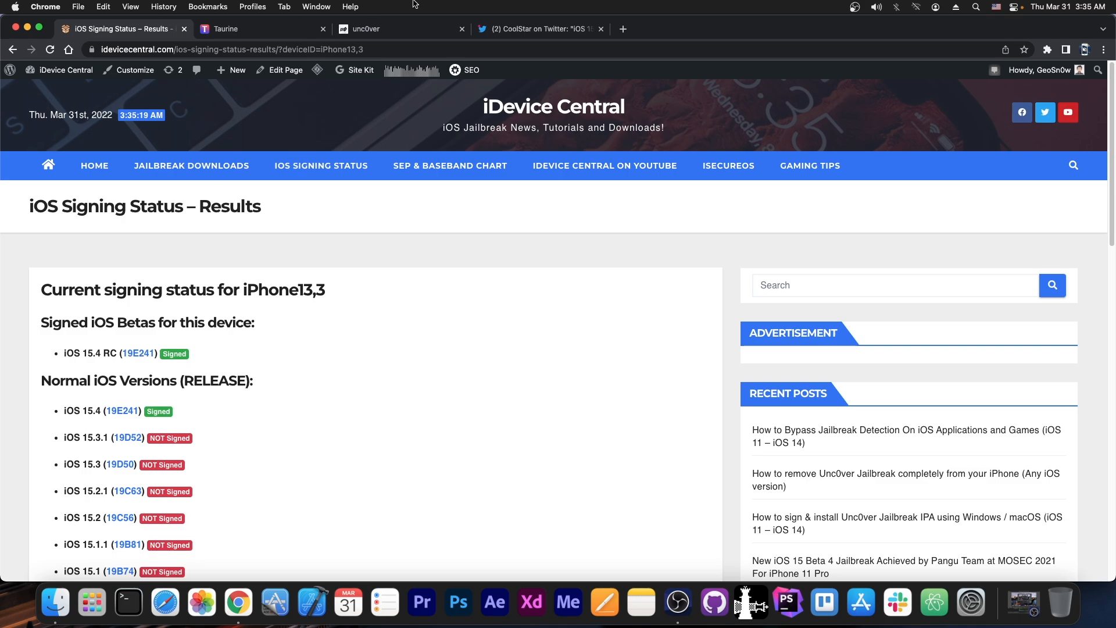
{"action": "left_click", "coordinate": [261, 28]}
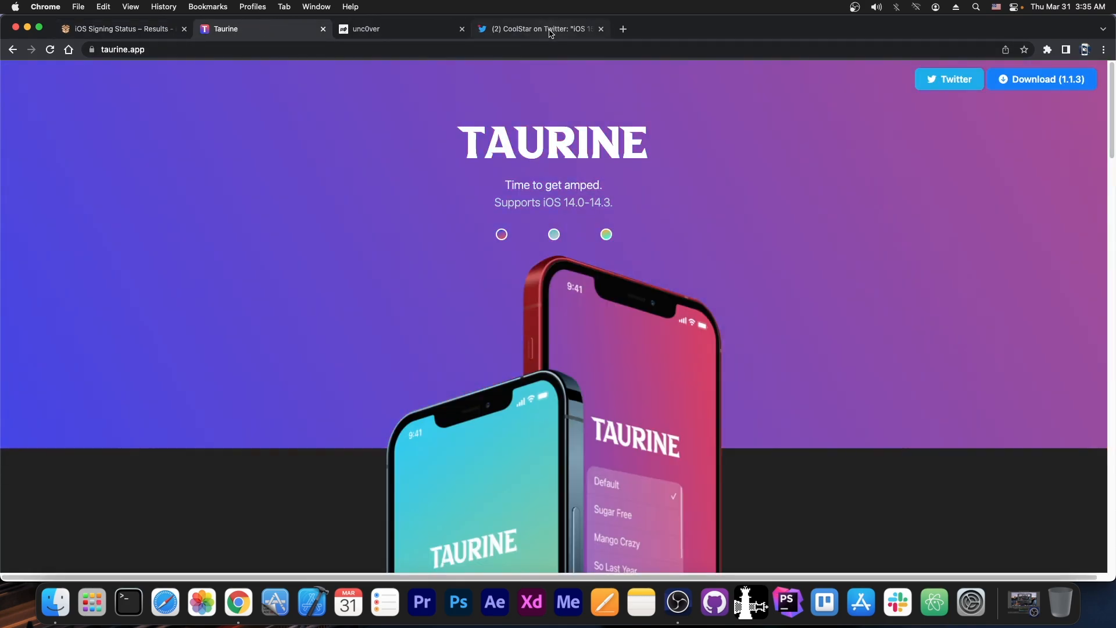
{"action": "left_click", "coordinate": [541, 28]}
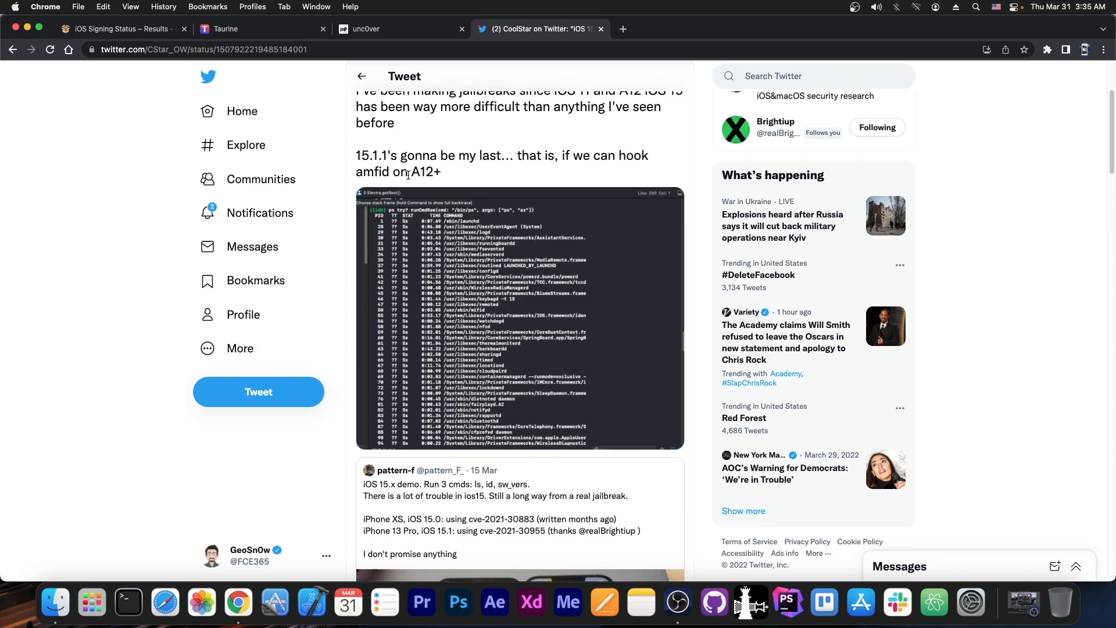
{"action": "mouse_move", "coordinate": [612, 158]}
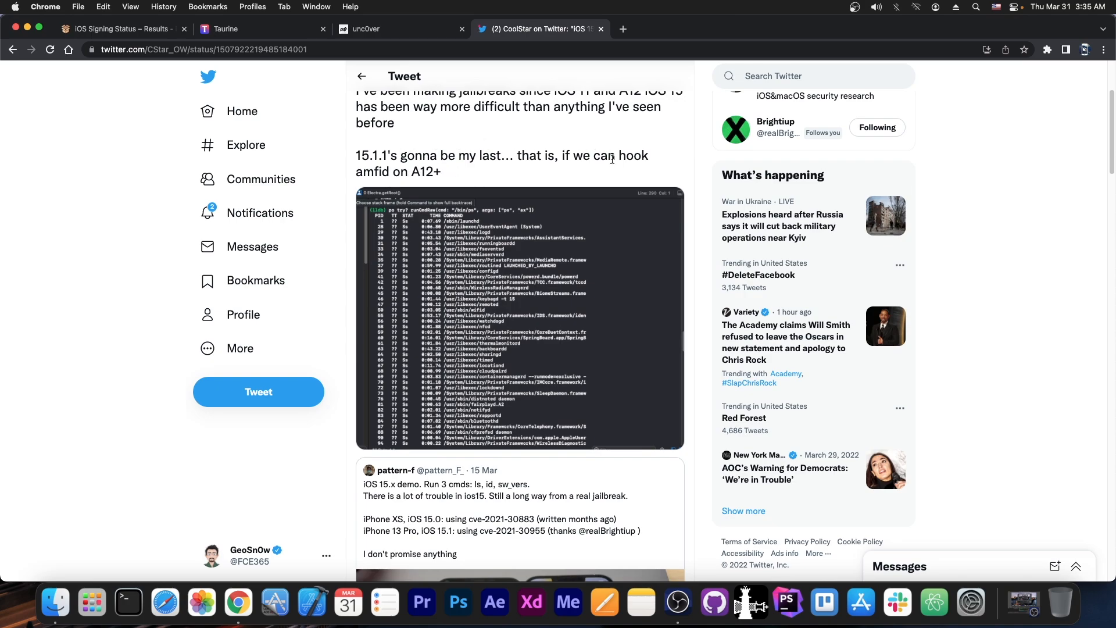
{"action": "scroll", "scroll_direction": "up", "scroll_amount": 3}
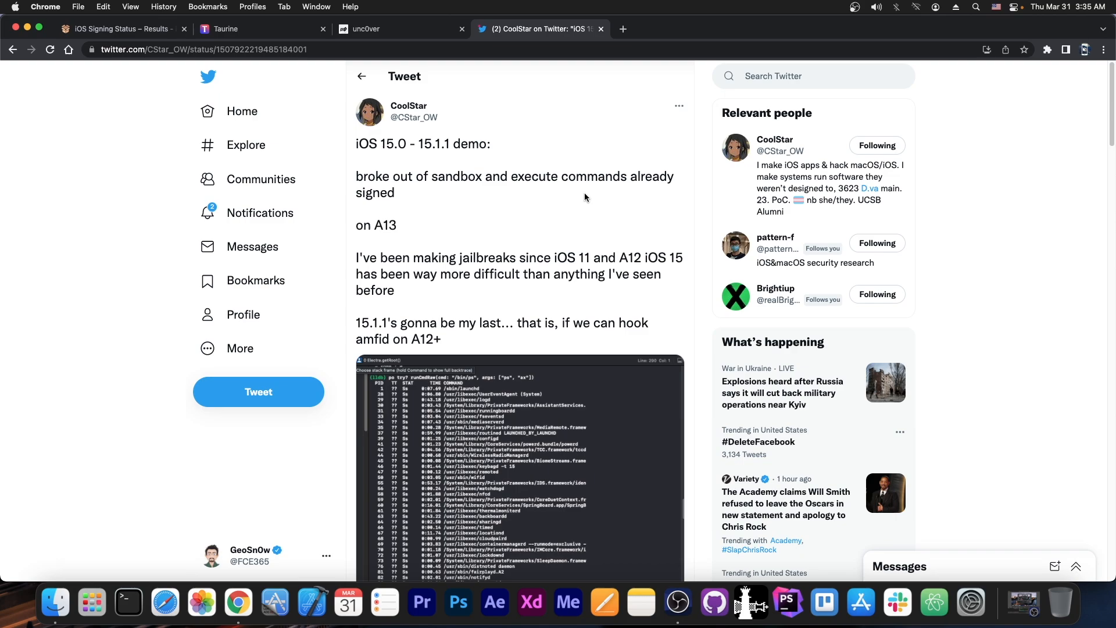
{"action": "left_click", "coordinate": [118, 29]}
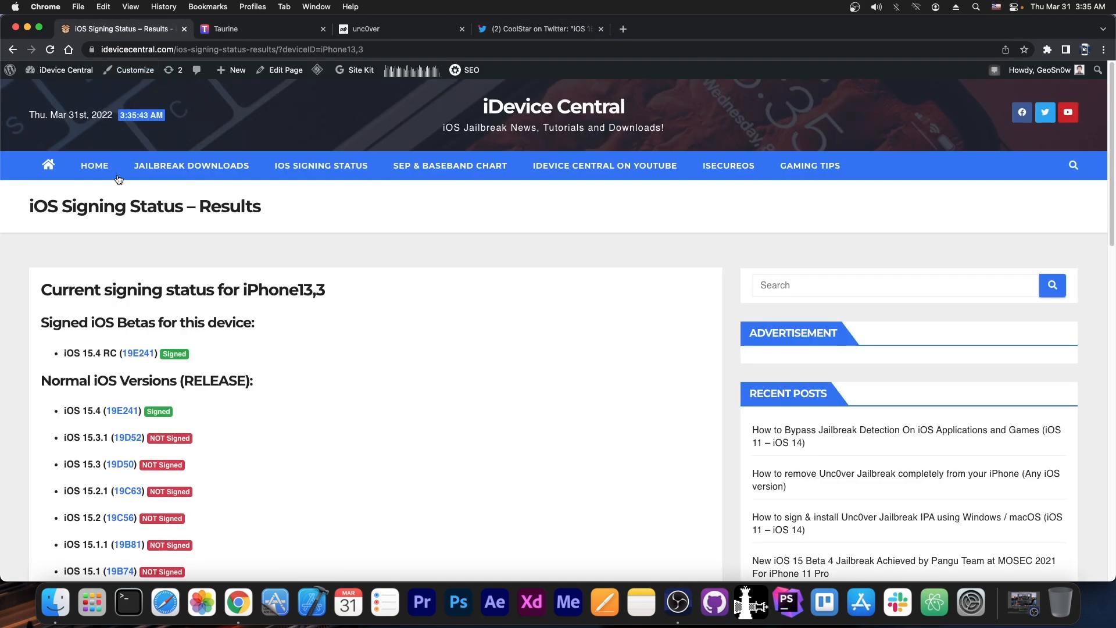
{"action": "mouse_move", "coordinate": [148, 330]}
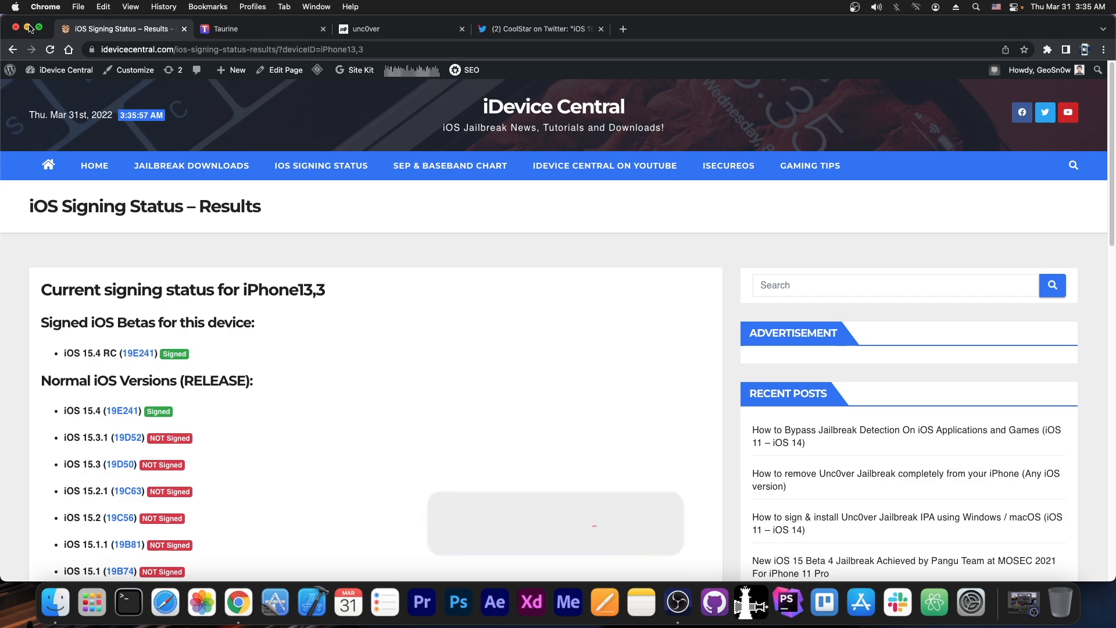
Close Chrome to reveal the macOS desktop with the like-and-subscribe end screen
{"action": "left_click", "coordinate": [16, 28]}
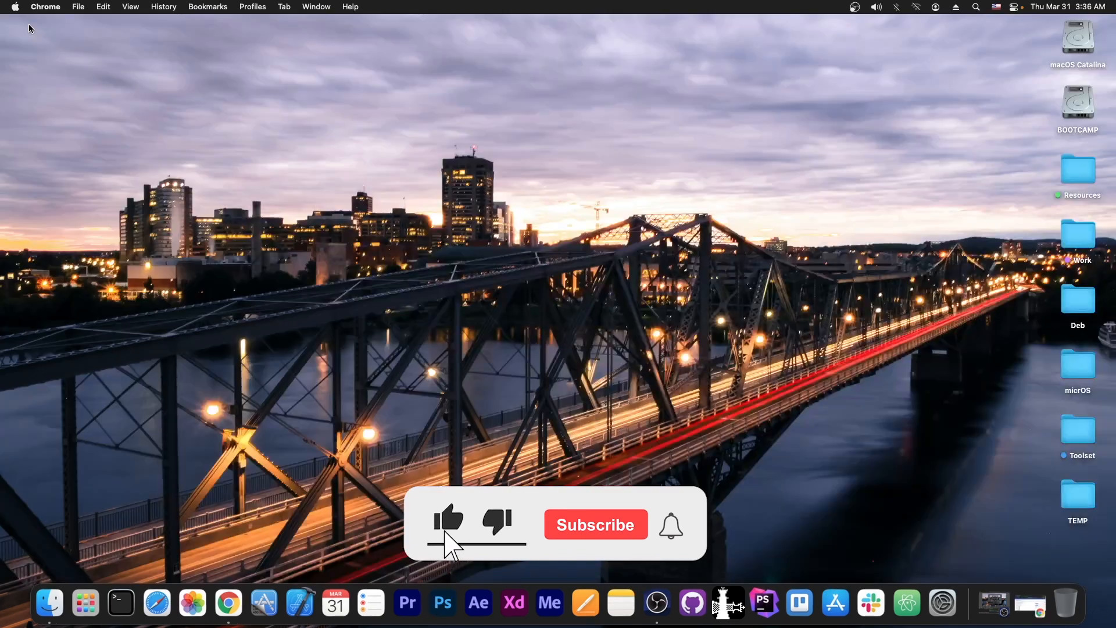
{"action": "left_click", "coordinate": [595, 524]}
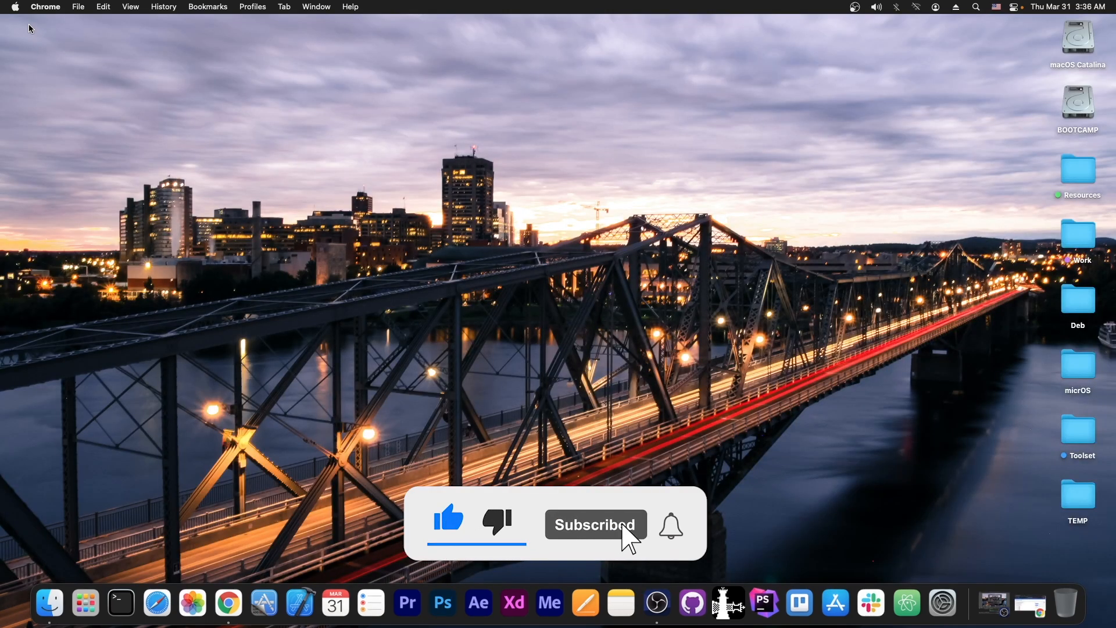